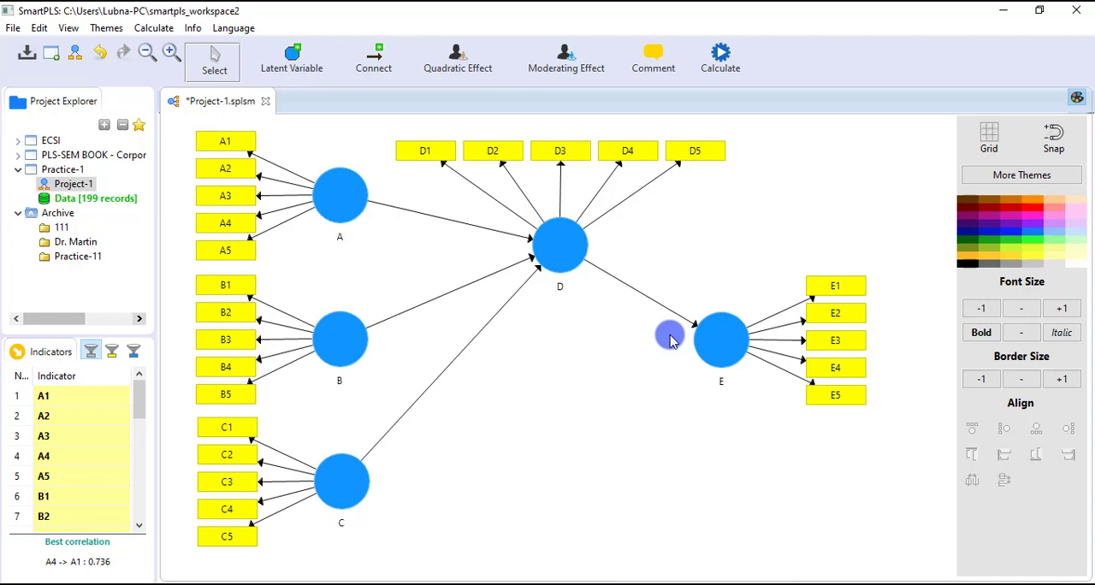
pyautogui.moveTo(563, 308)
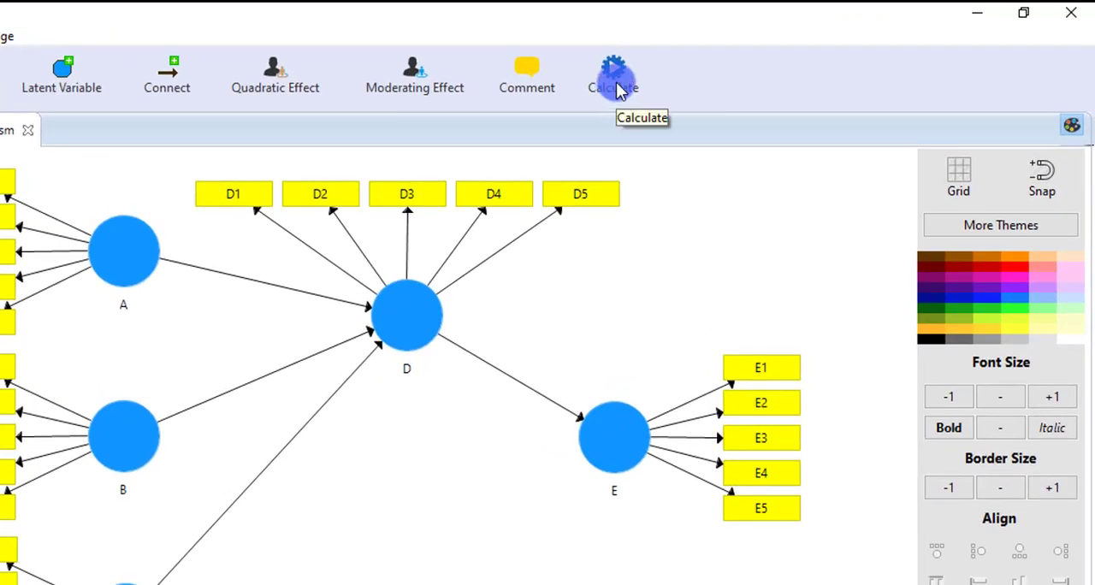
# - Launch Consistent PLS Bootstrapping with 1000 subsamples and start the calculation
pyautogui.click(613, 75)
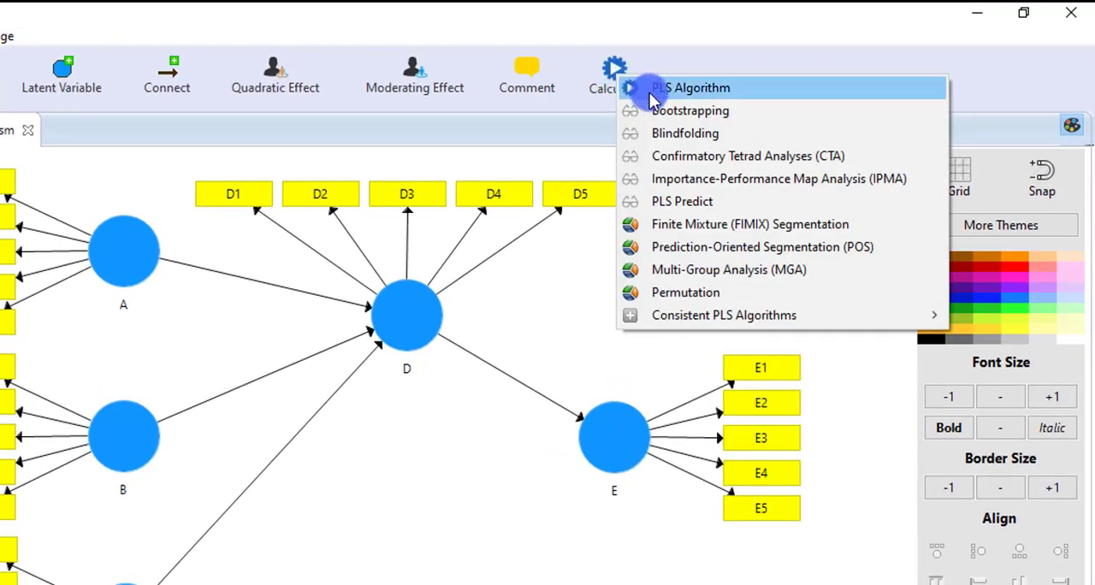
pyautogui.moveTo(682, 201)
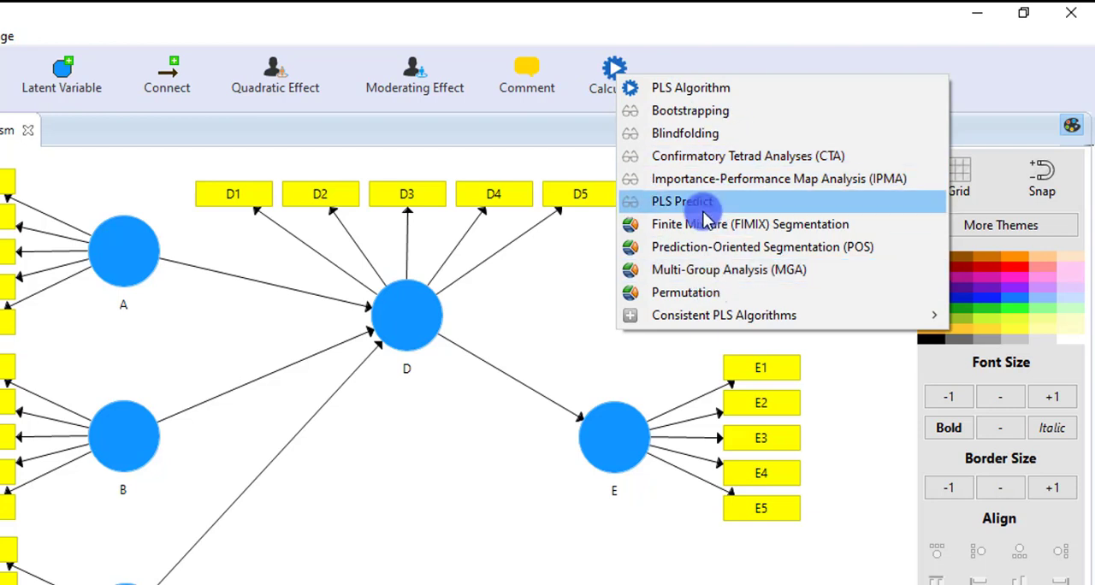
pyautogui.moveTo(691, 87)
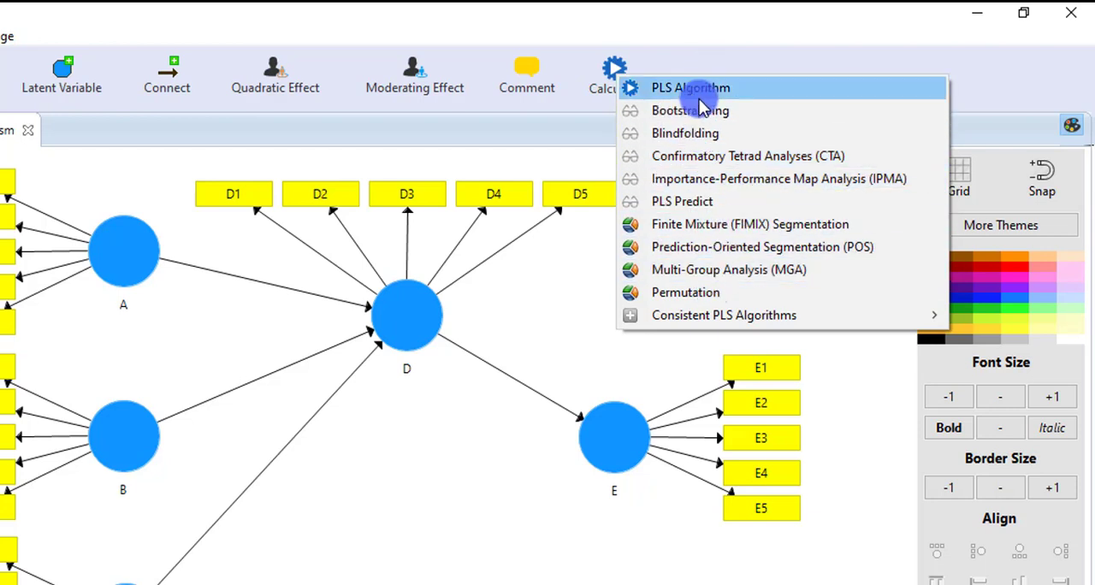
pyautogui.moveTo(717, 94)
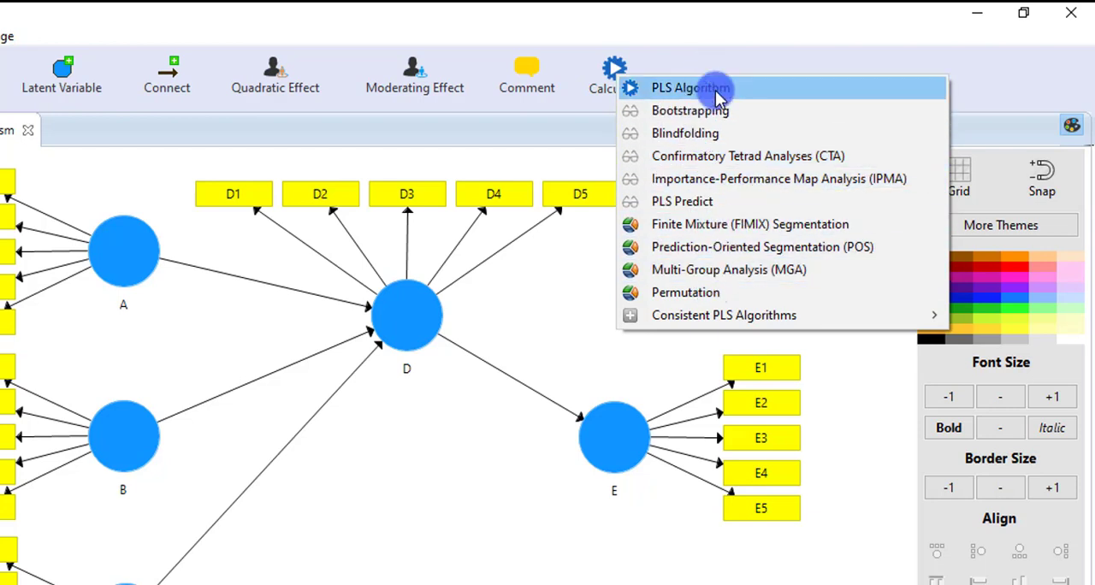
pyautogui.moveTo(697, 97)
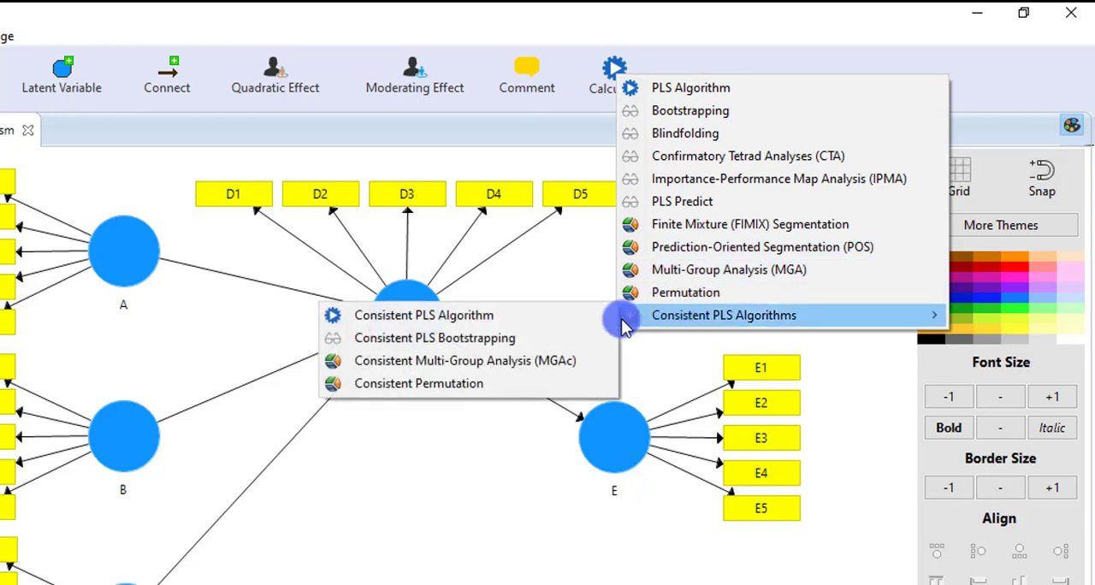
pyautogui.moveTo(423, 315)
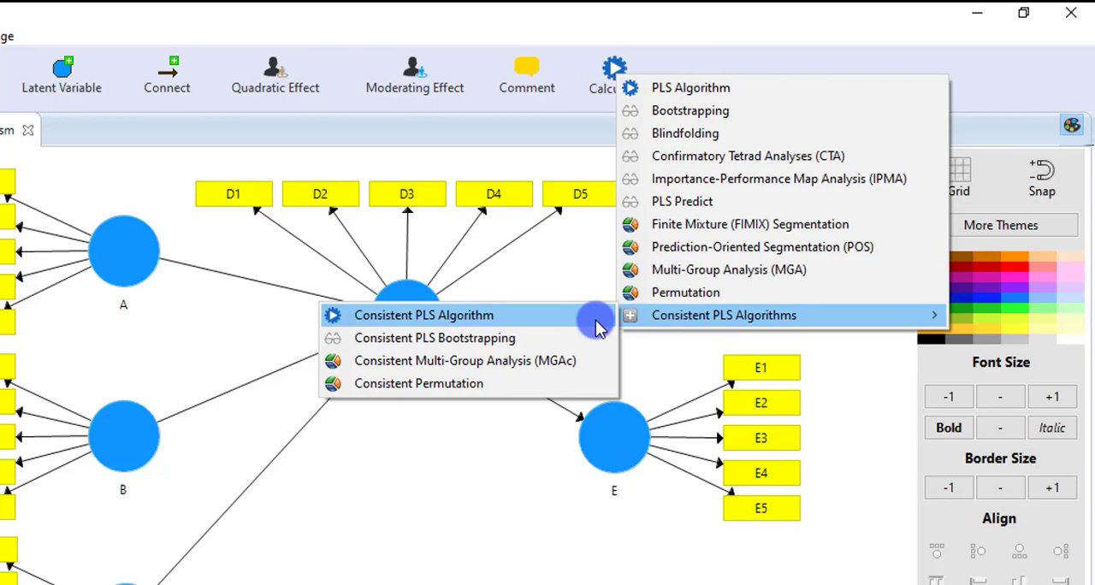
pyautogui.moveTo(680, 244)
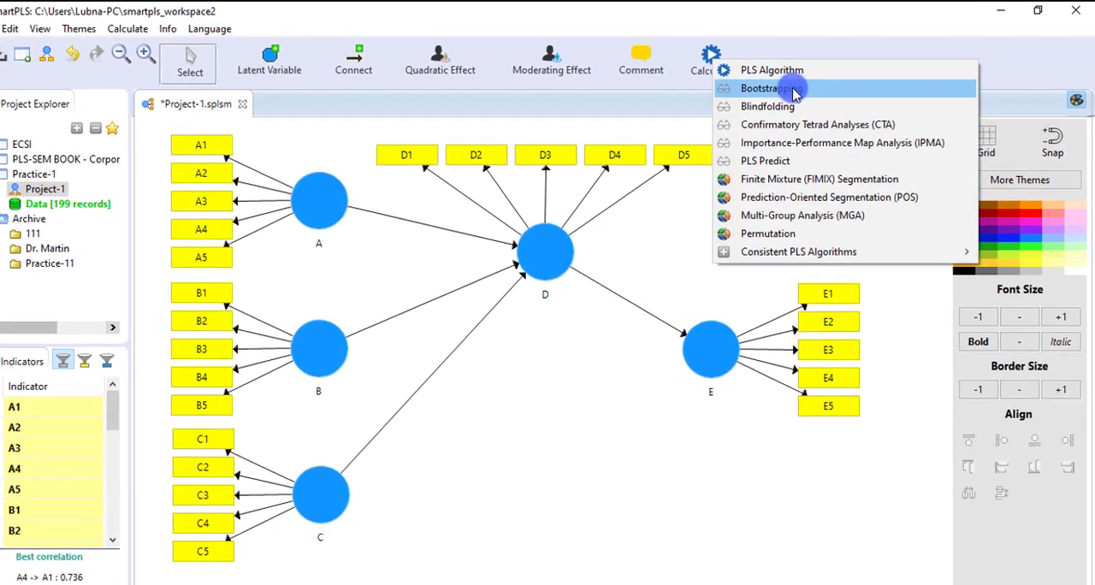
pyautogui.moveTo(774, 103)
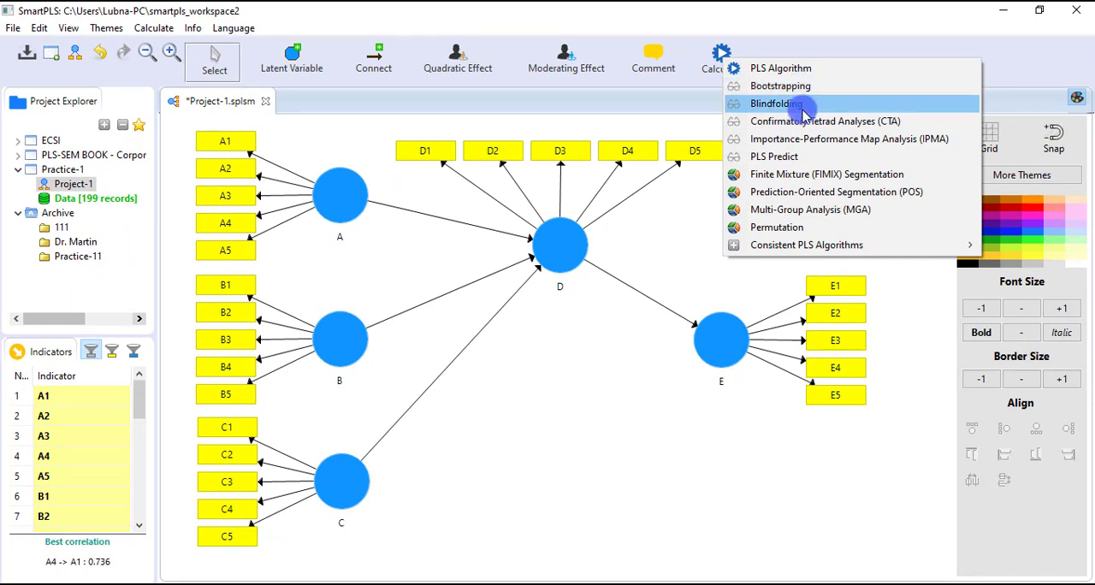
pyautogui.moveTo(798, 235)
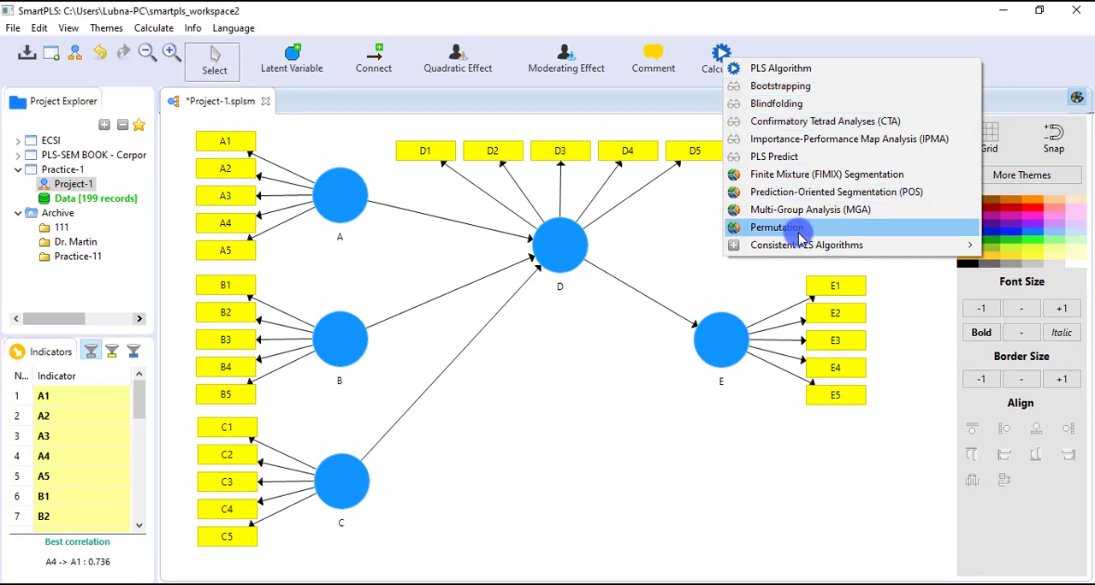
pyautogui.moveTo(806, 244)
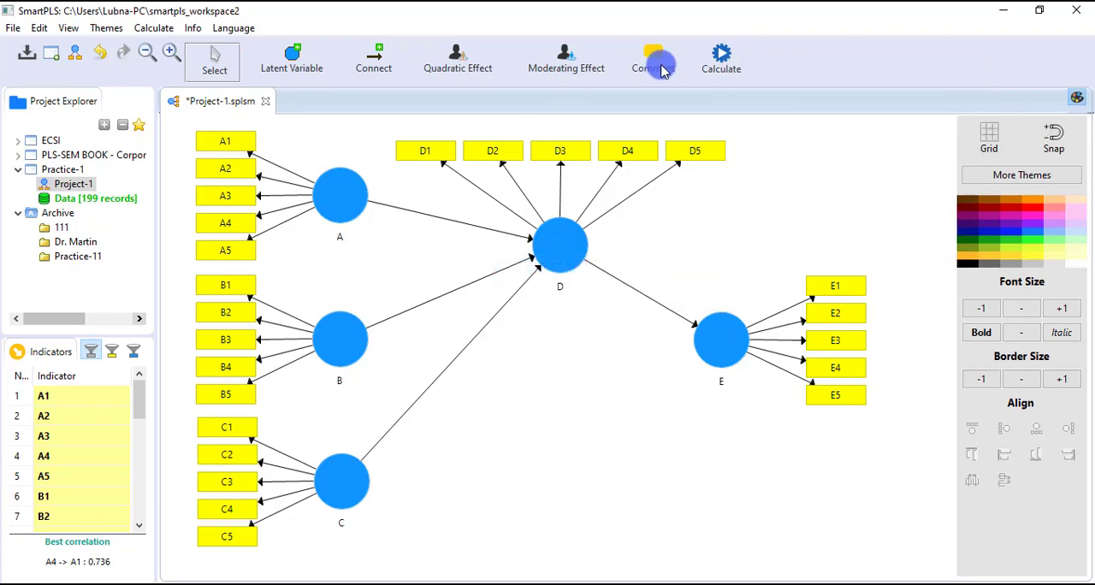
pyautogui.click(720, 58)
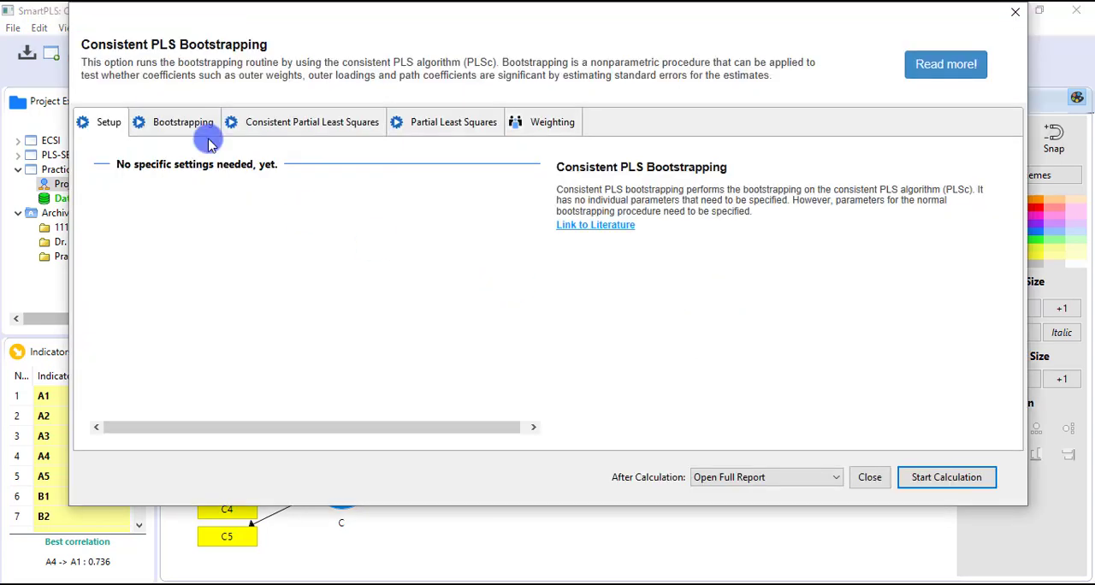
pyautogui.click(183, 121)
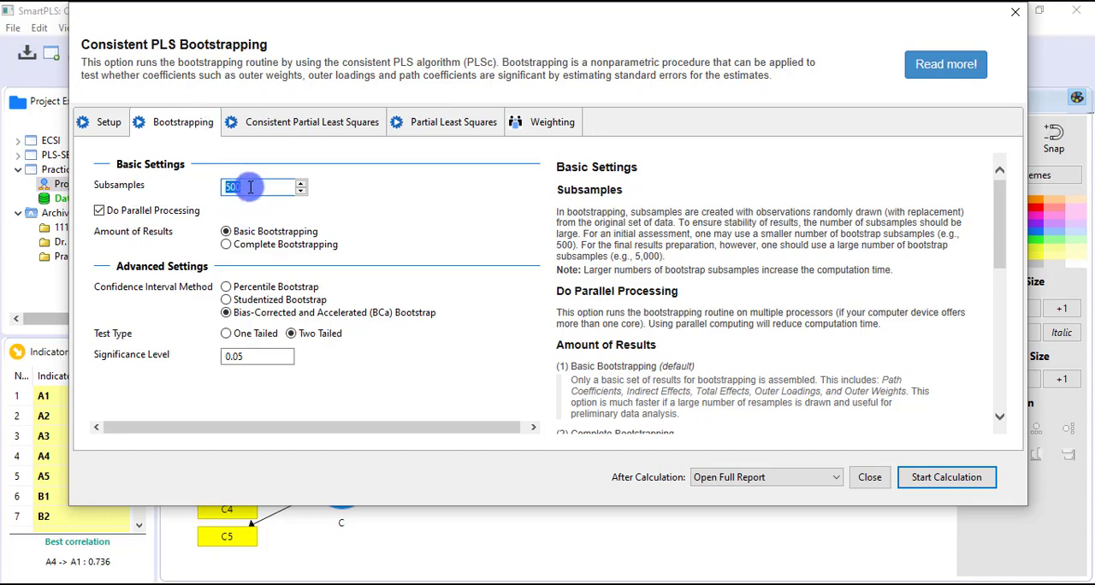
pyautogui.write('1000')
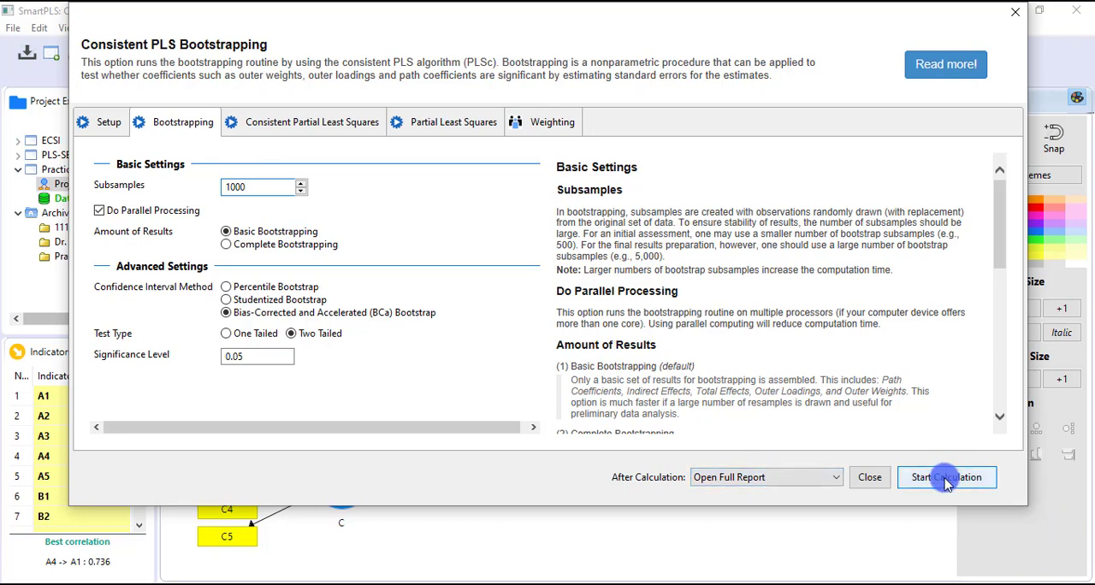
pyautogui.click(946, 477)
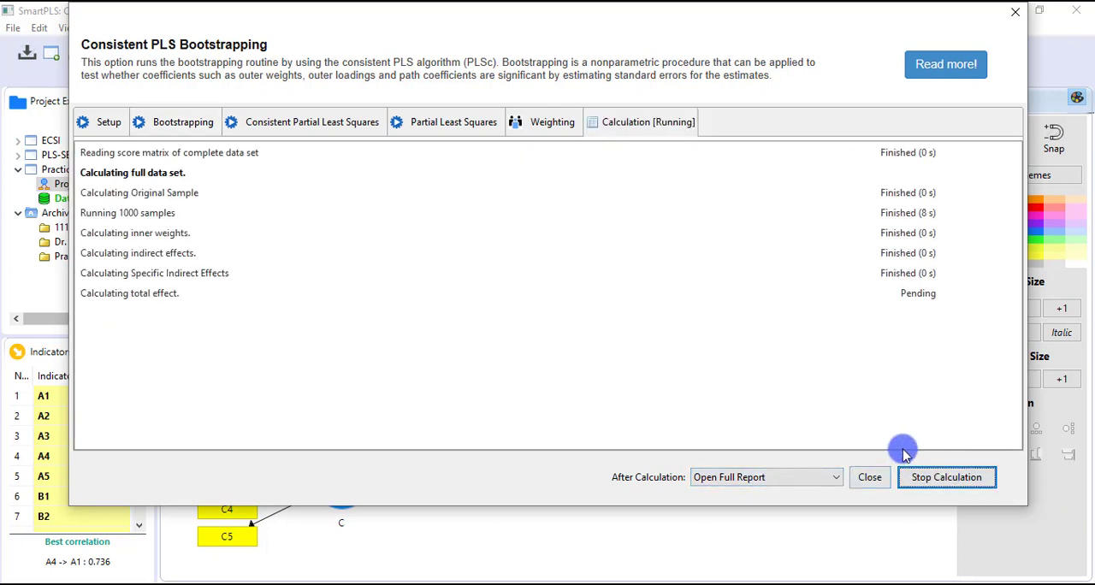
# - Show the finished report's Path Coefficients table with Mean, STDEV, T-Values and P-Values
pyautogui.click(870, 476)
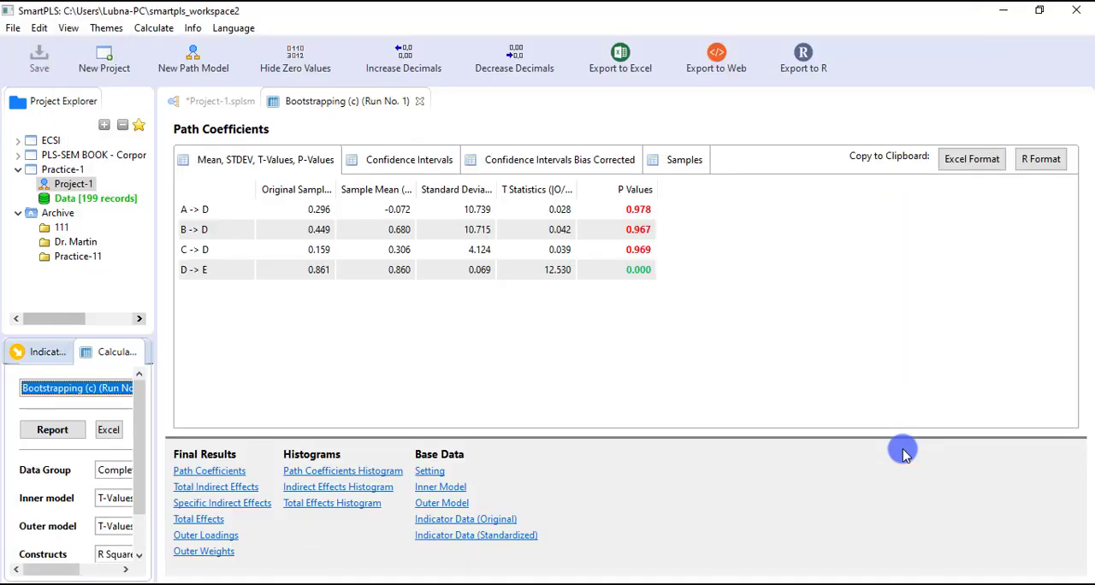
pyautogui.moveTo(619, 391)
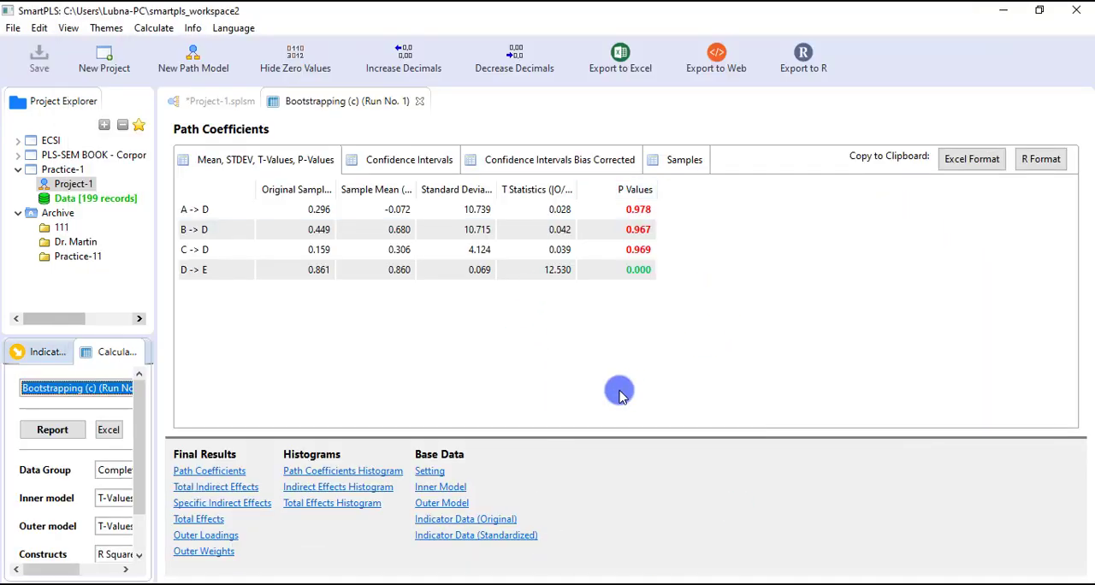
pyautogui.moveTo(344, 249)
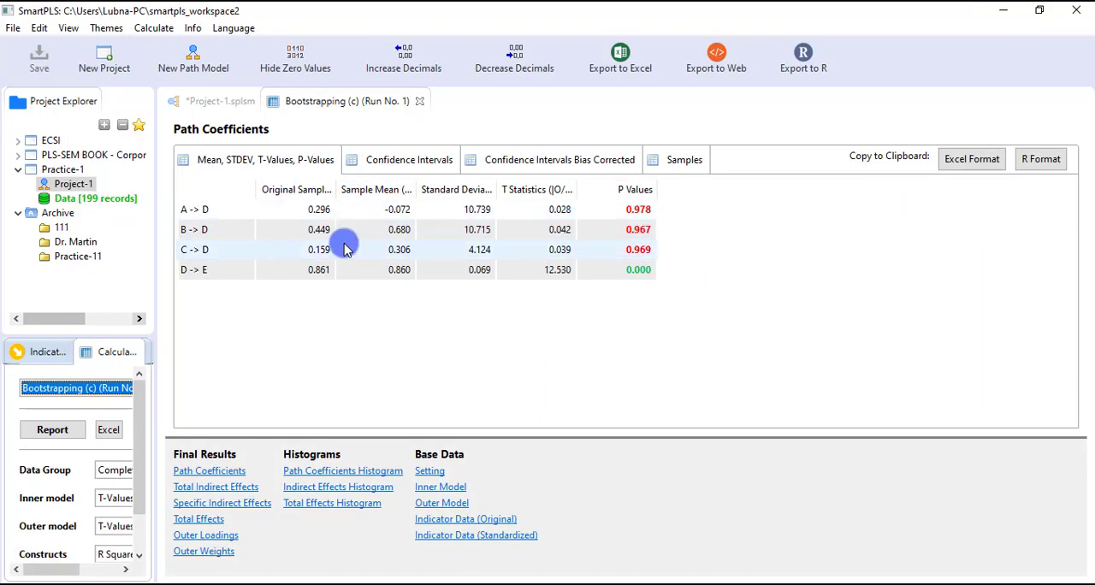